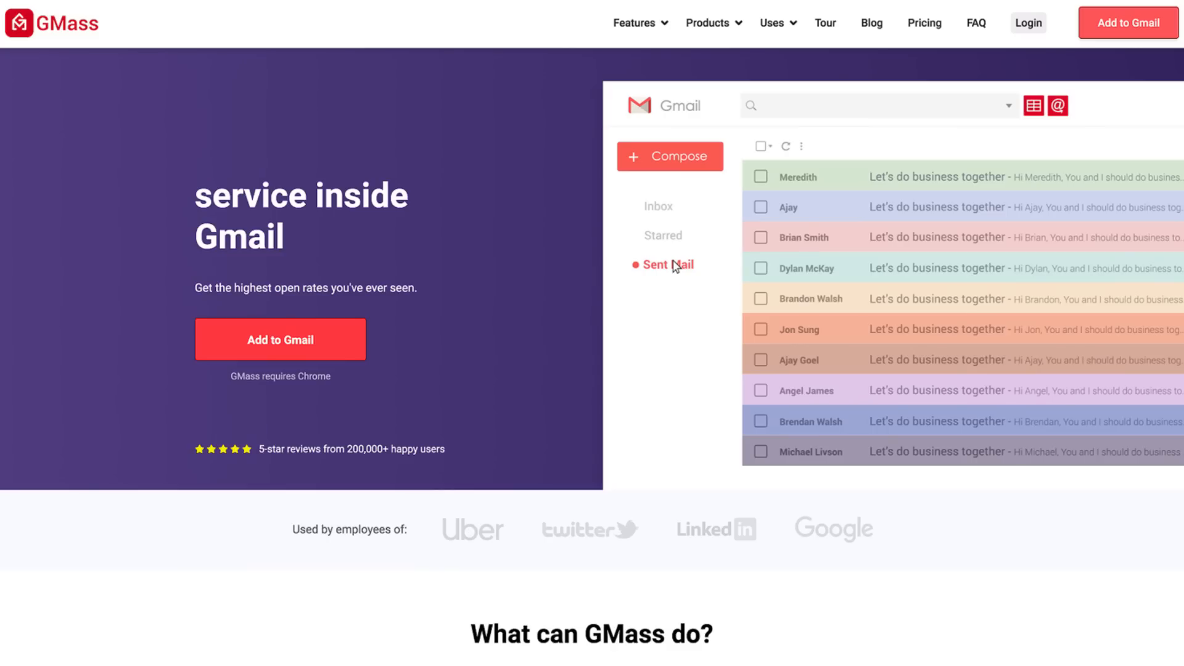
Scroll past the GMass feature list to the Mail merge with Google Sheets demo
{"action": "scroll", "scroll_direction": "down", "scroll_amount": 3}
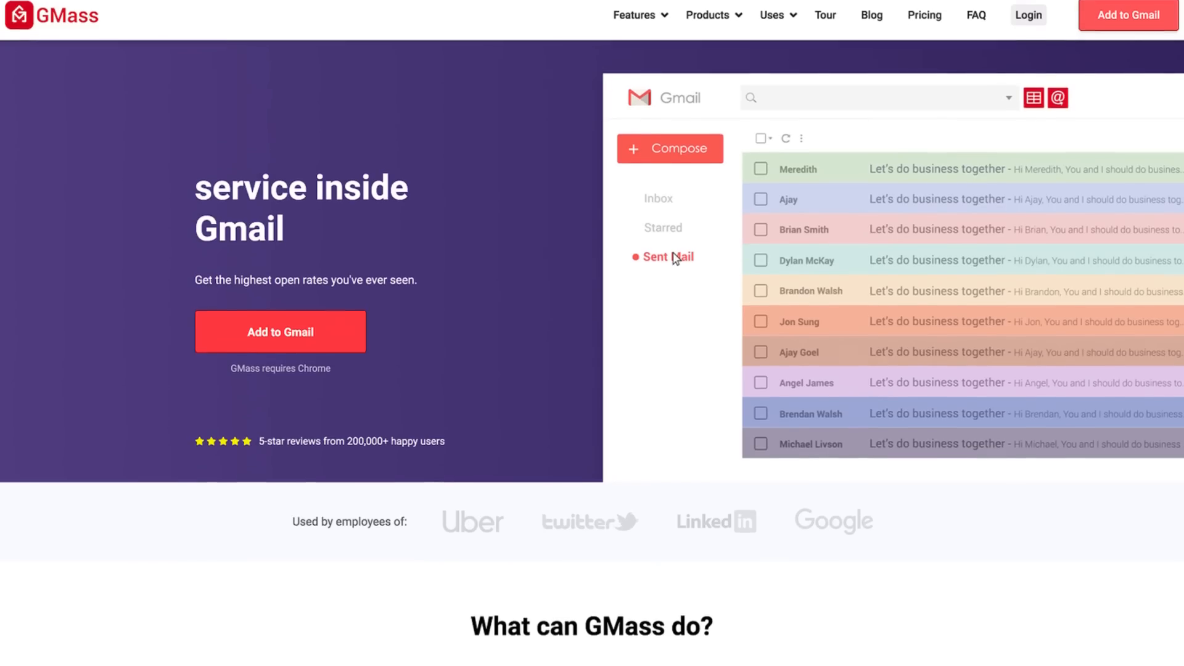
{"action": "scroll", "scroll_direction": "down", "scroll_amount": 3}
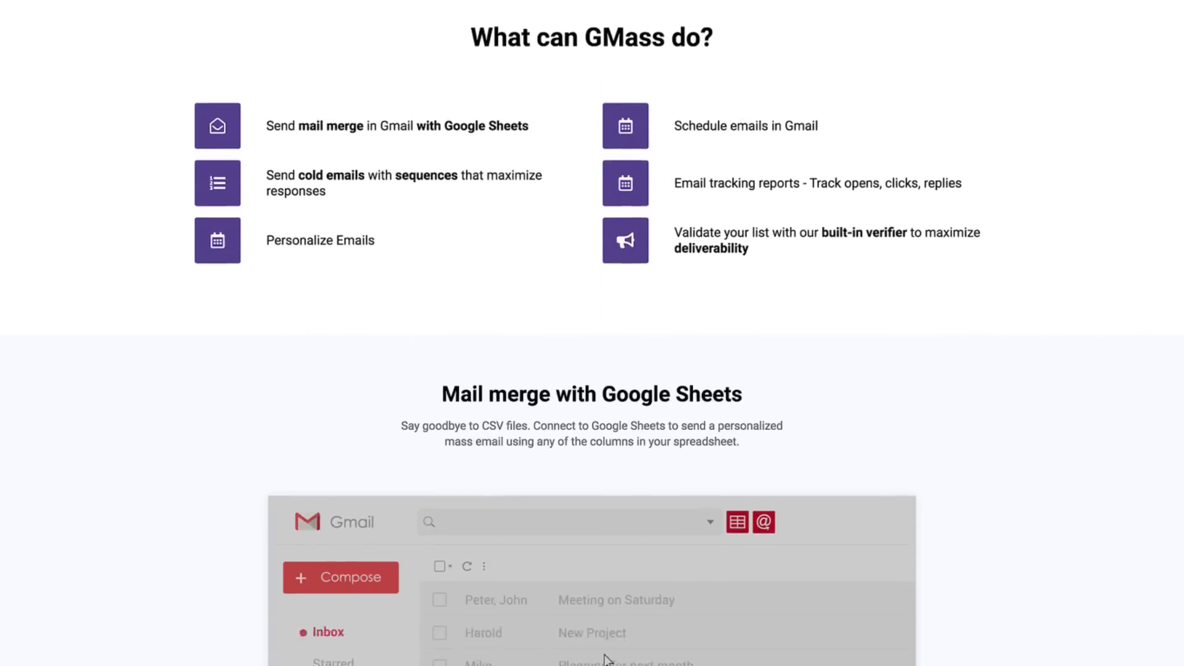
{"action": "scroll", "scroll_direction": "down", "scroll_amount": 3}
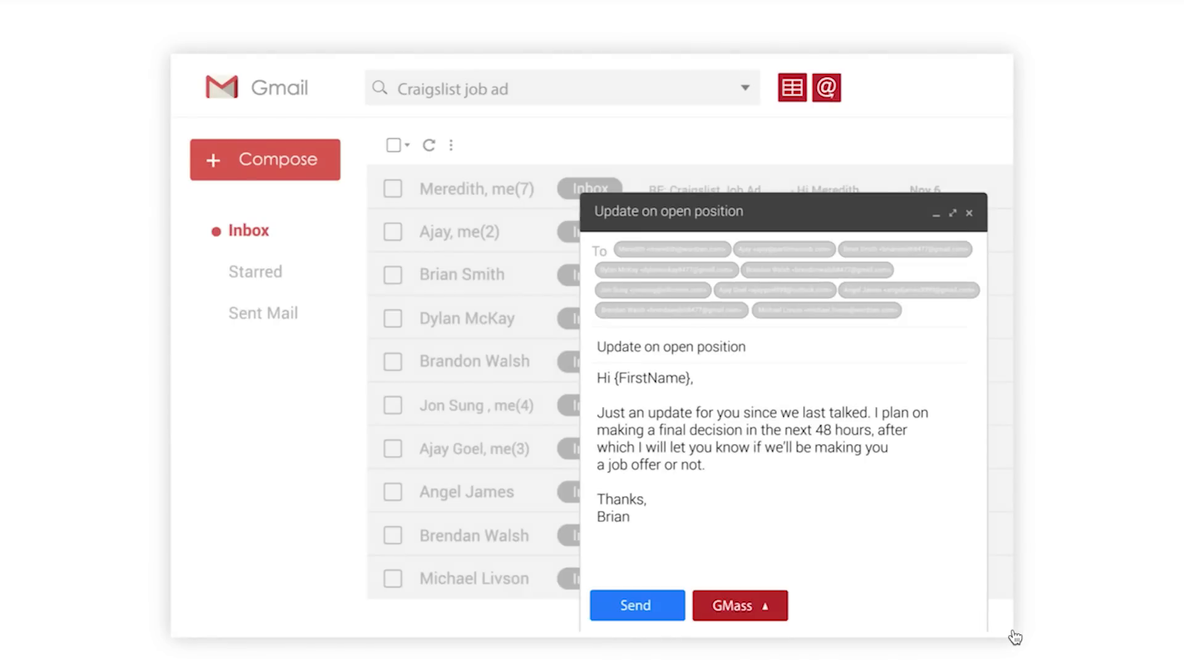
{"action": "left_click", "coordinate": [635, 605]}
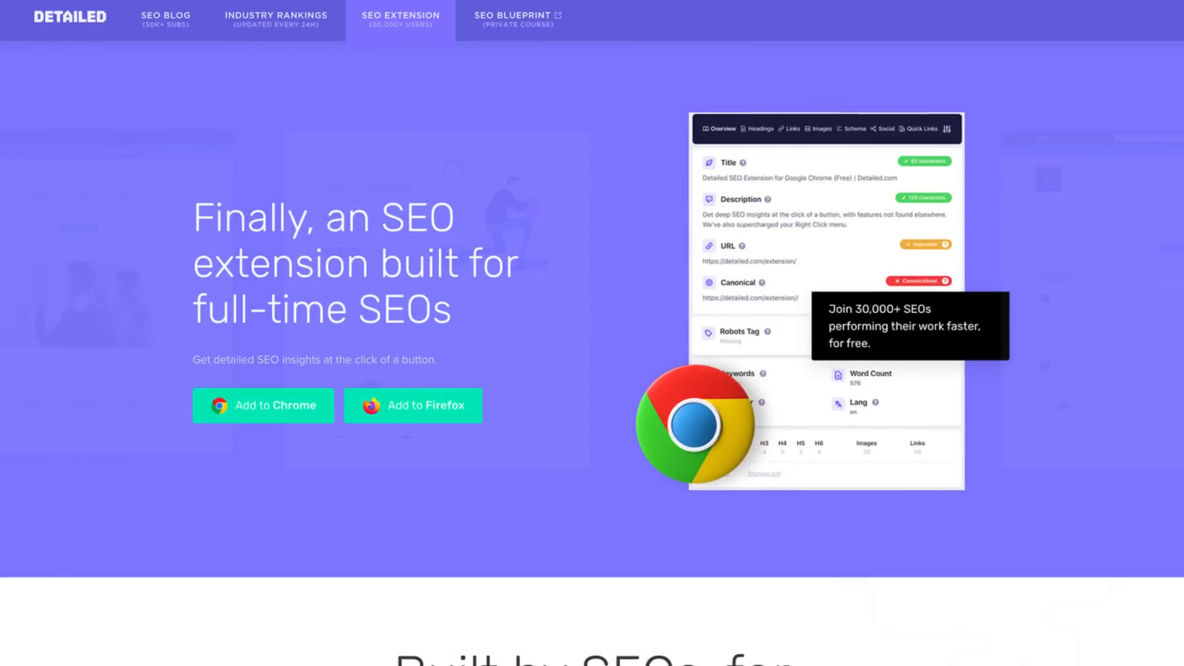
Inspect the Wirecutter monitors review in the Detailed extension's Overview and Headings tabs
{"action": "scroll", "scroll_direction": "down", "scroll_amount": 3}
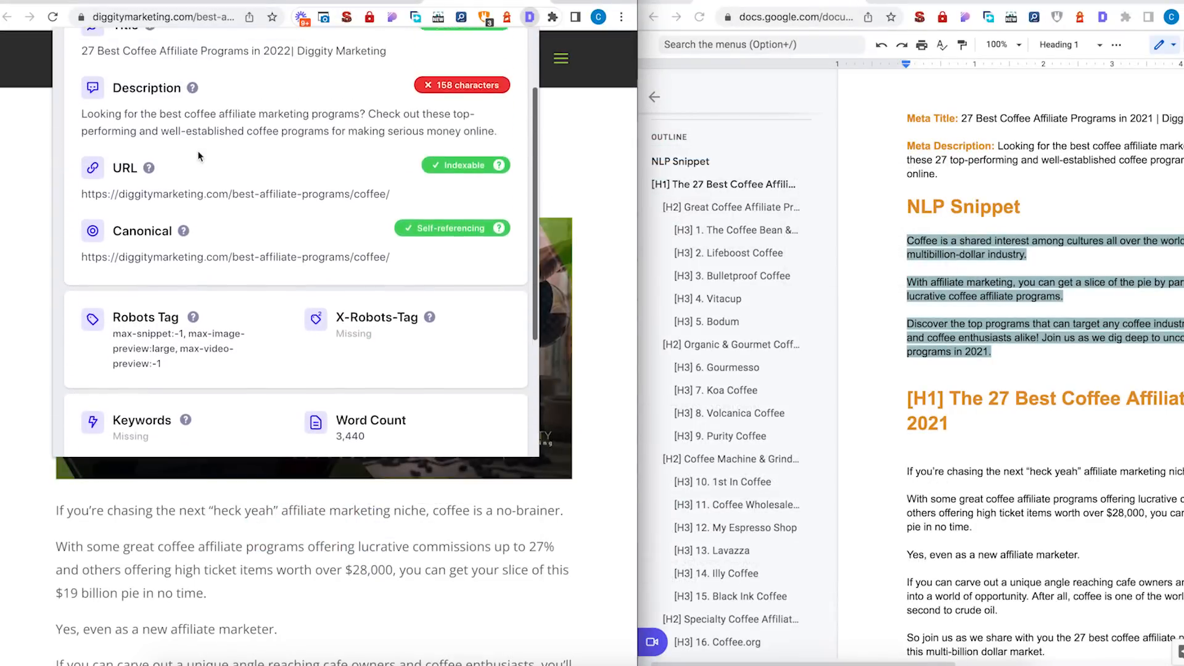
{"action": "left_click", "coordinate": [180, 64]}
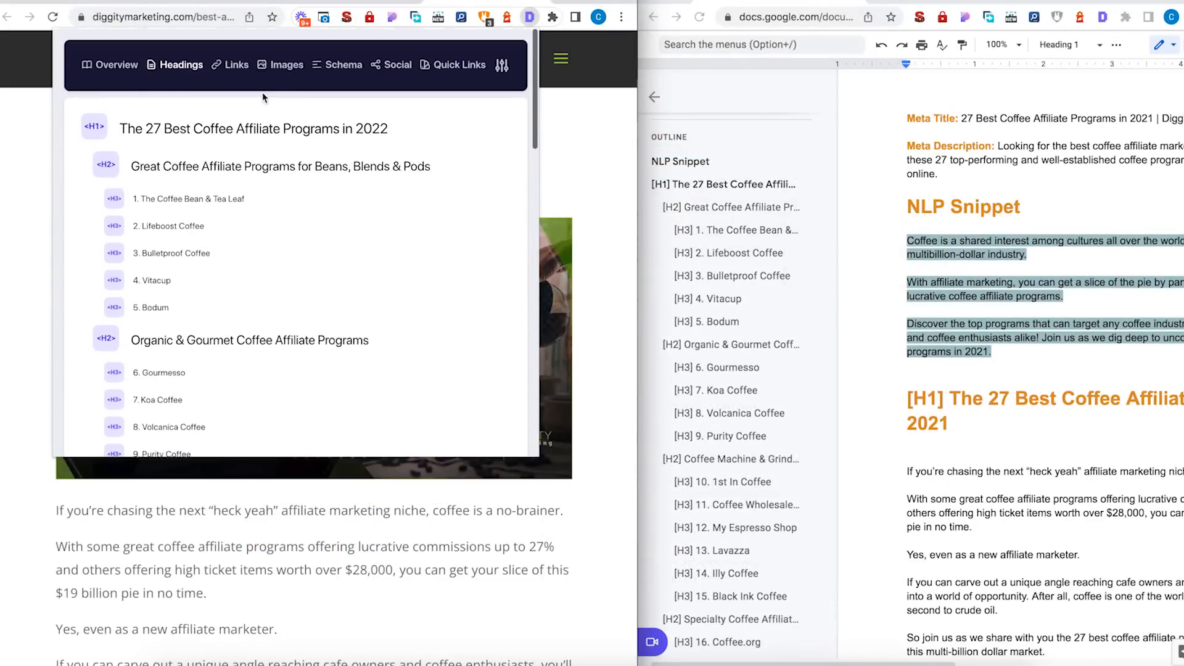
{"action": "left_click", "coordinate": [236, 64]}
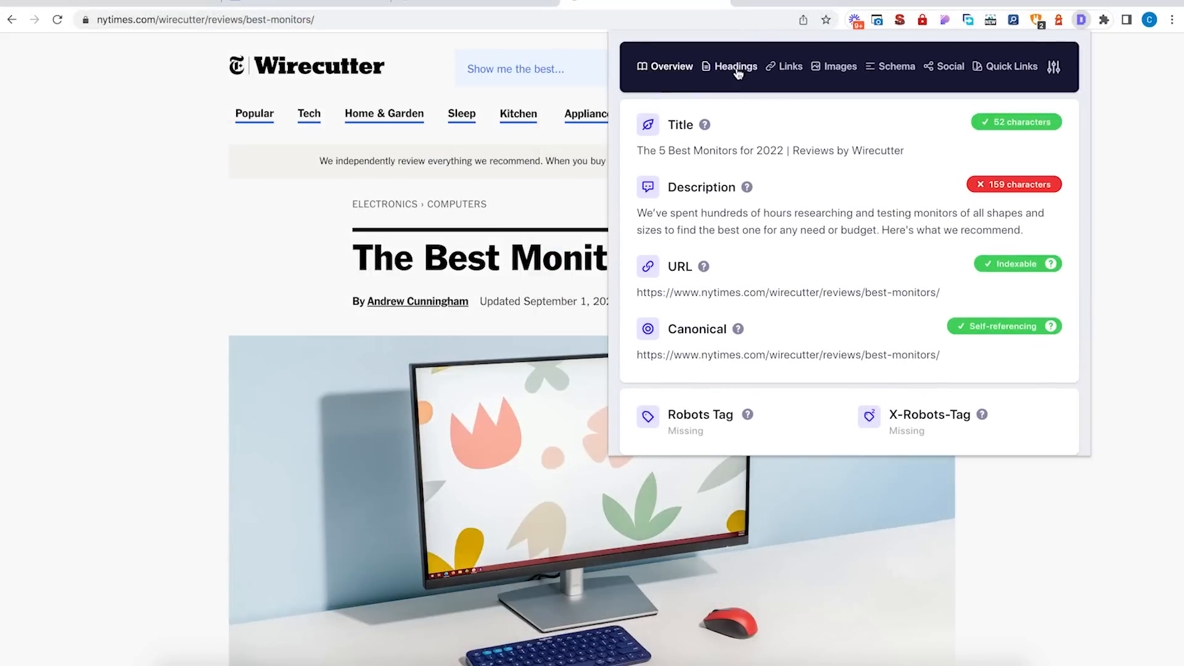
{"action": "left_click", "coordinate": [736, 66]}
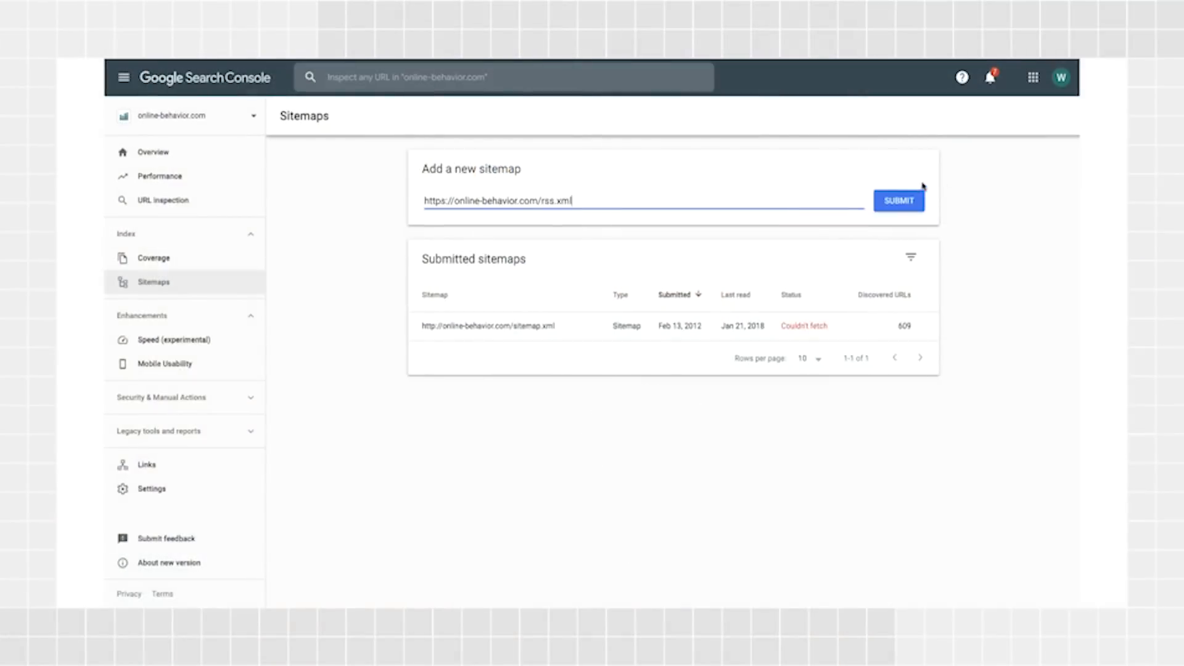
Submit rss.xml as a sitemap, open the Discover performance report, and add a filter
{"action": "left_click", "coordinate": [898, 199]}
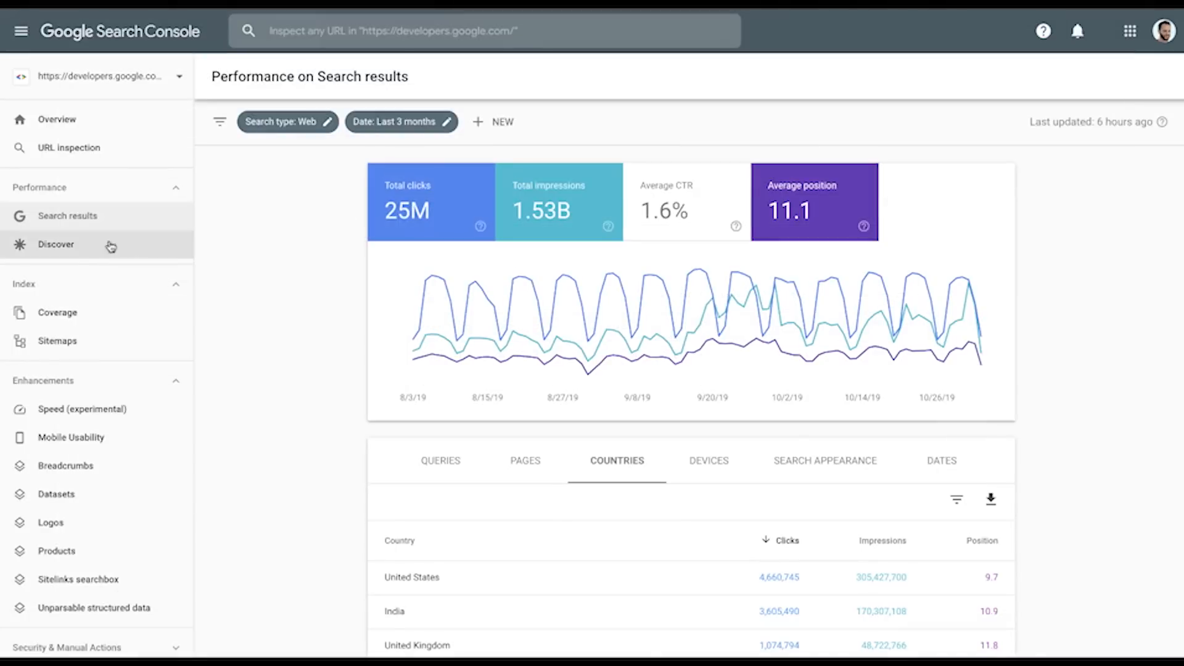
{"action": "left_click", "coordinate": [56, 312]}
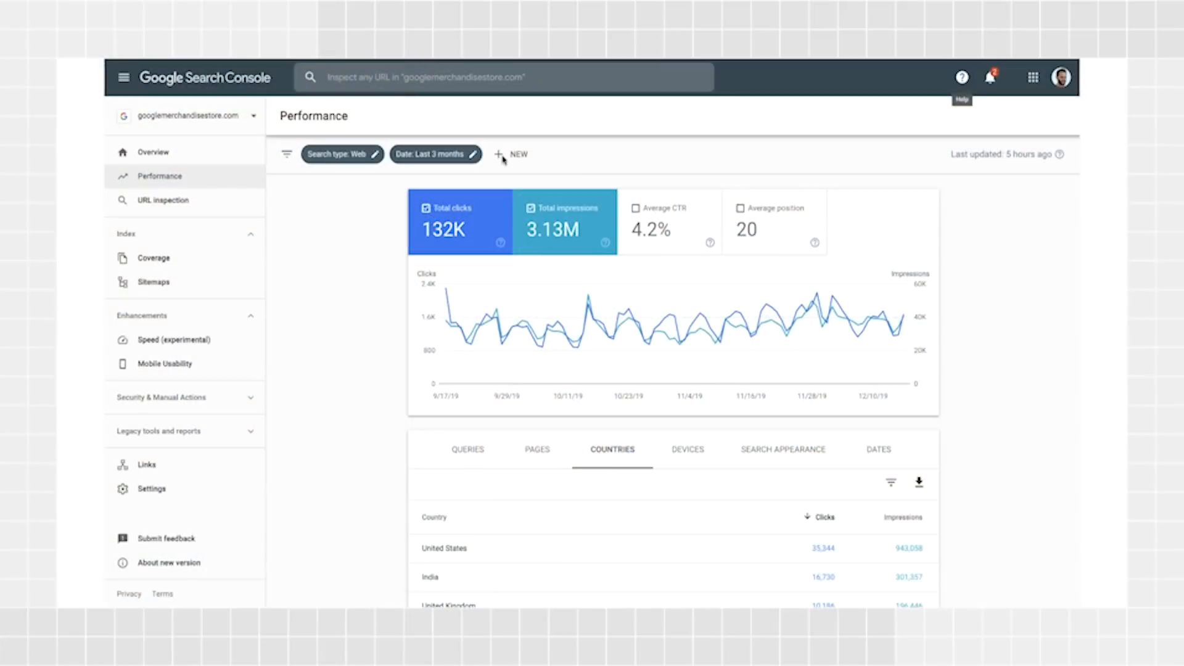
{"action": "left_click", "coordinate": [444, 547]}
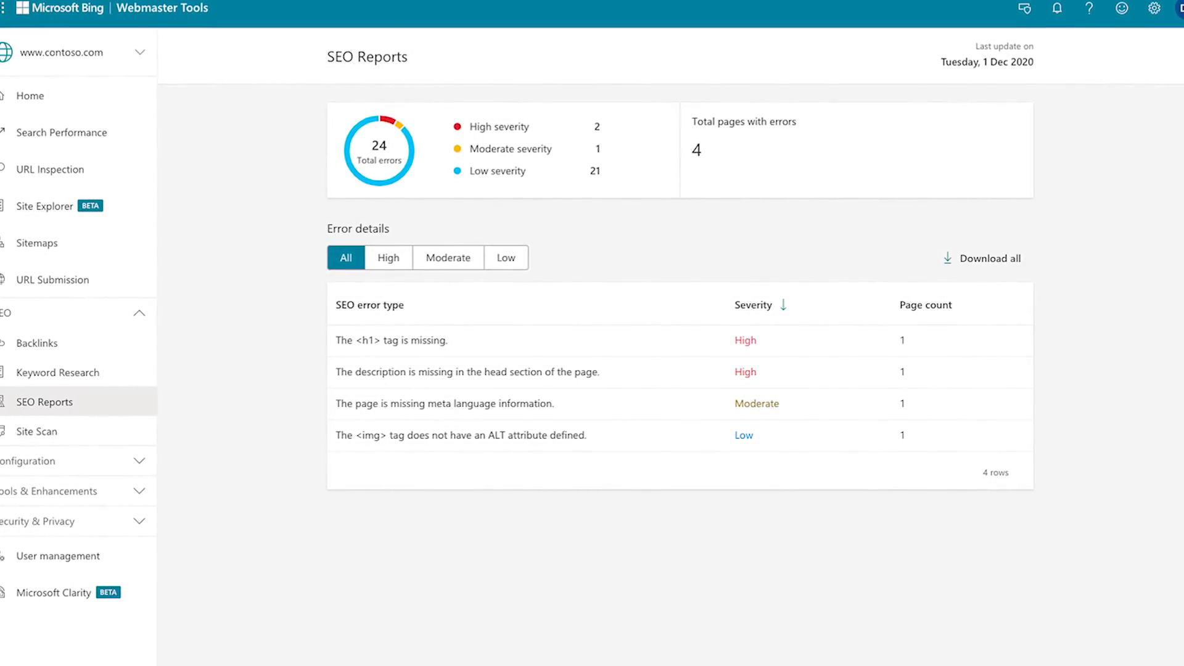
View the Backlinks report, then scroll down the Webmaster Tools get-started homepage
{"action": "left_click", "coordinate": [36, 342]}
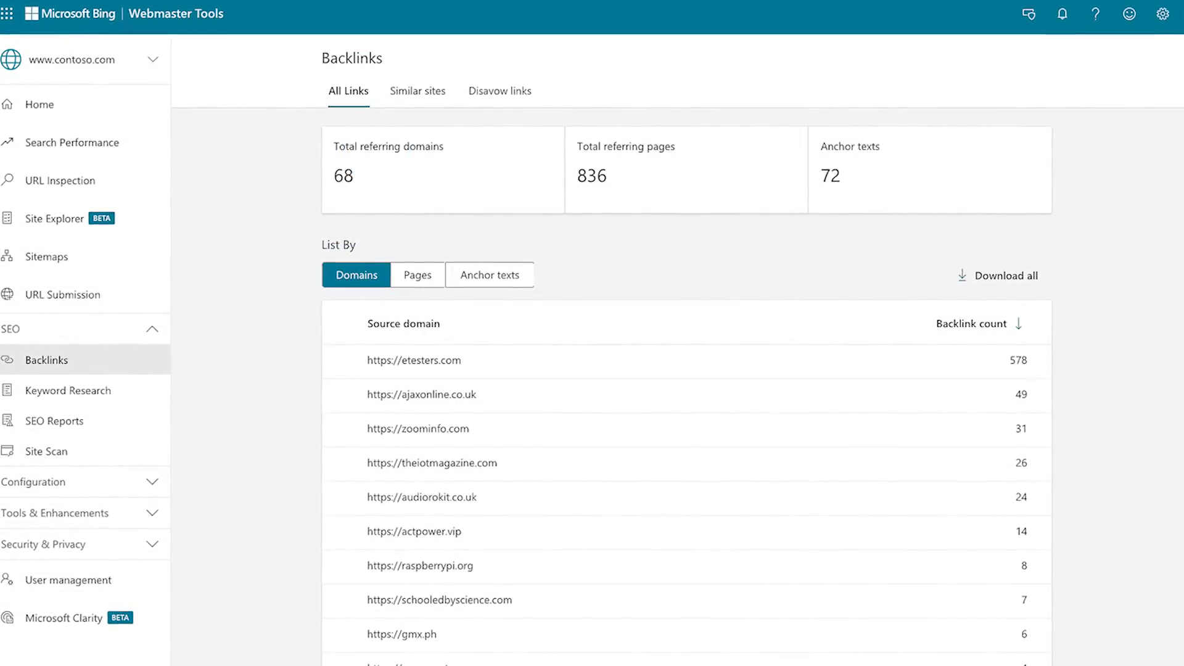
{"action": "left_click", "coordinate": [67, 376]}
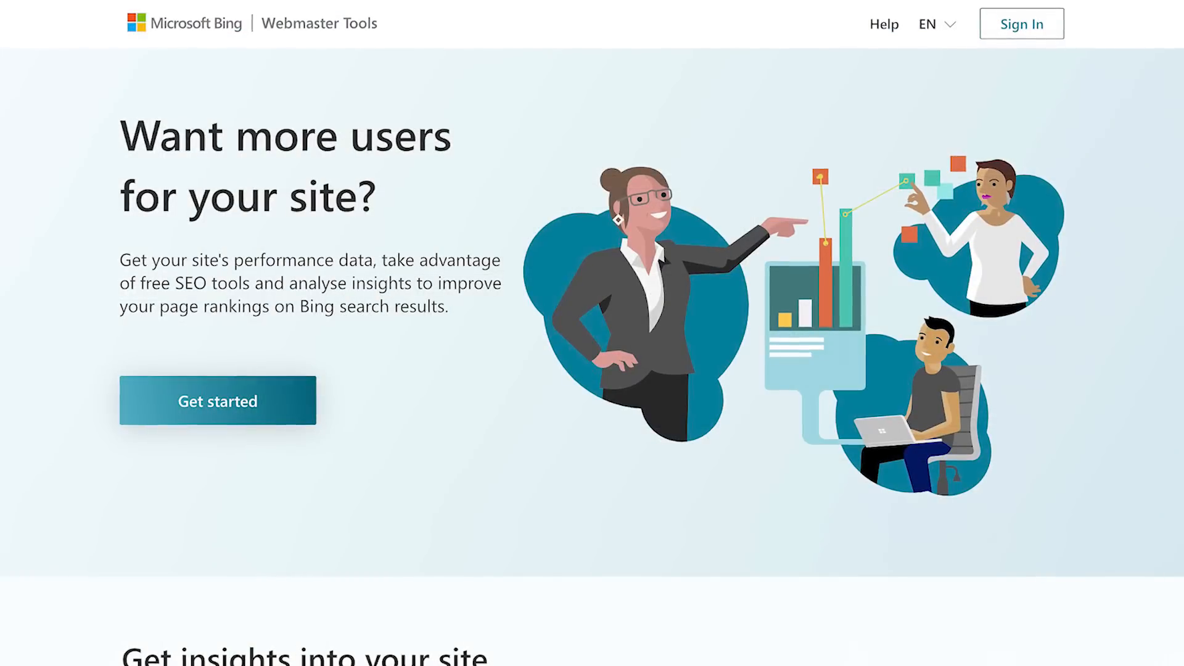
{"action": "scroll", "scroll_direction": "down", "scroll_amount": 3}
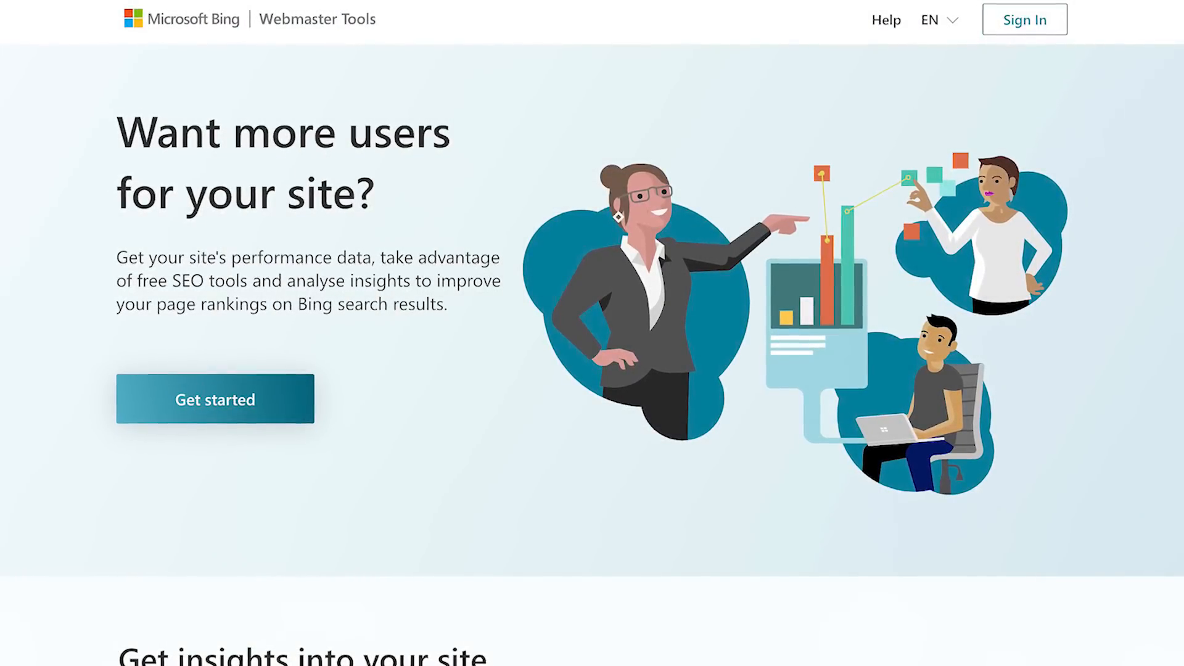
{"action": "scroll", "scroll_direction": "down", "scroll_amount": 3}
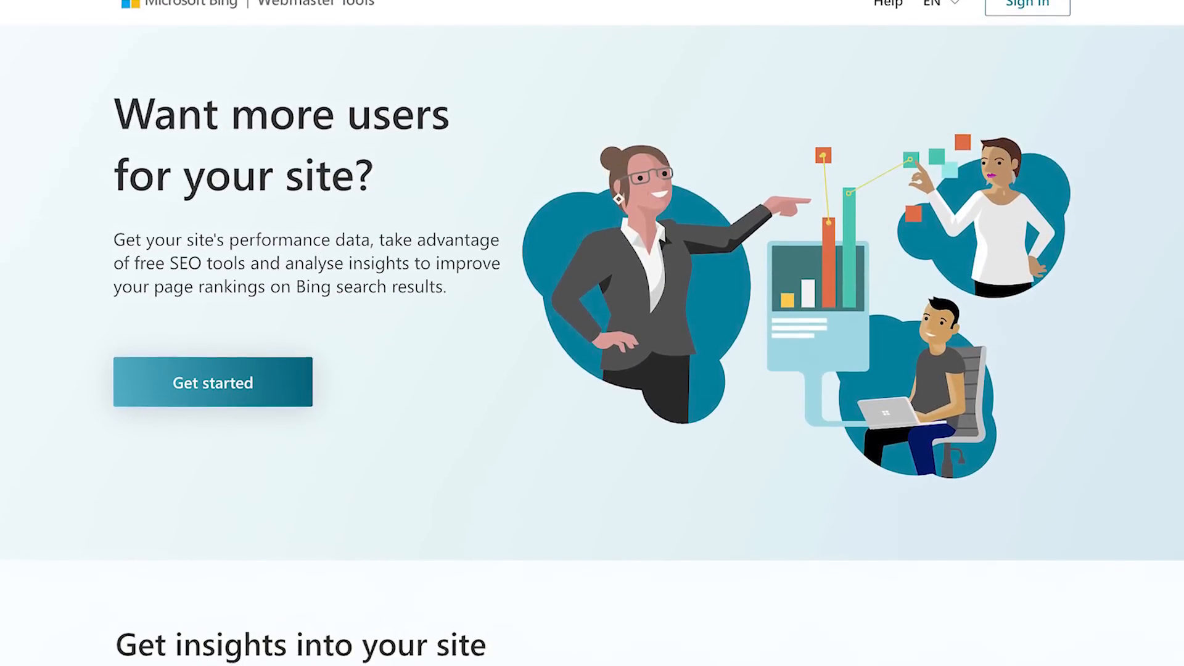
{"action": "scroll", "scroll_direction": "down", "scroll_amount": 3}
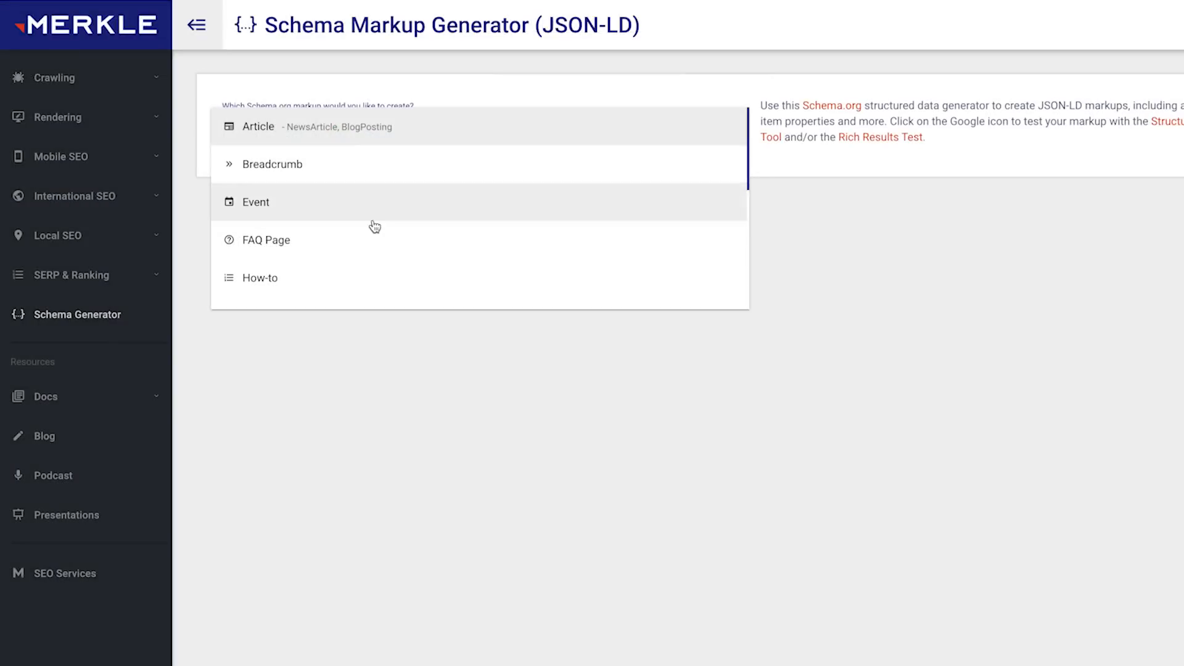
Pick Article as the markup type and enter 'diggity' into the generator
{"action": "left_click", "coordinate": [258, 126]}
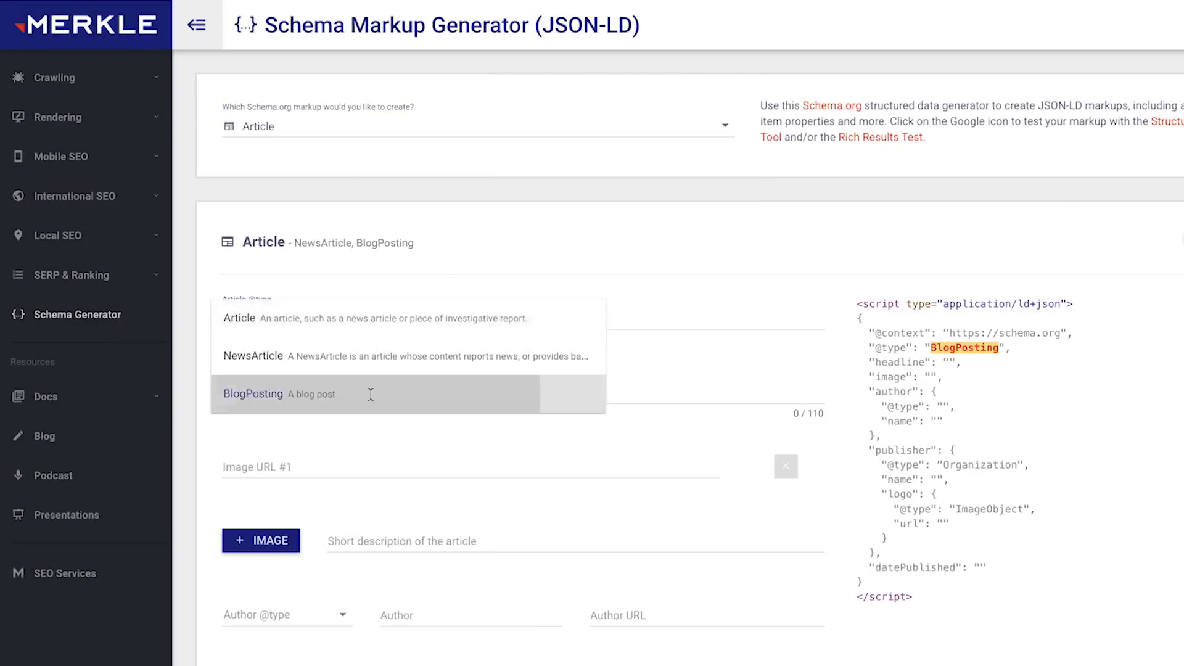
{"action": "type", "text": "diggity"}
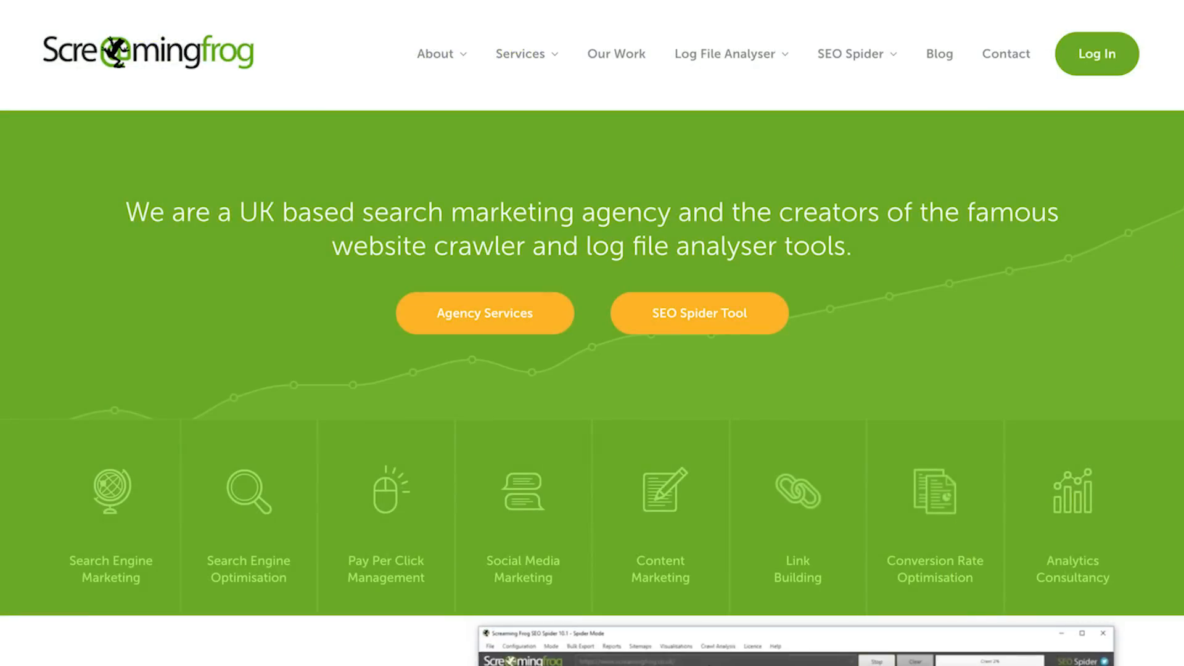
Scroll down the SEO Spider Tool page to its crawler screenshot and Download buttons
{"action": "scroll", "scroll_direction": "down", "scroll_amount": 3}
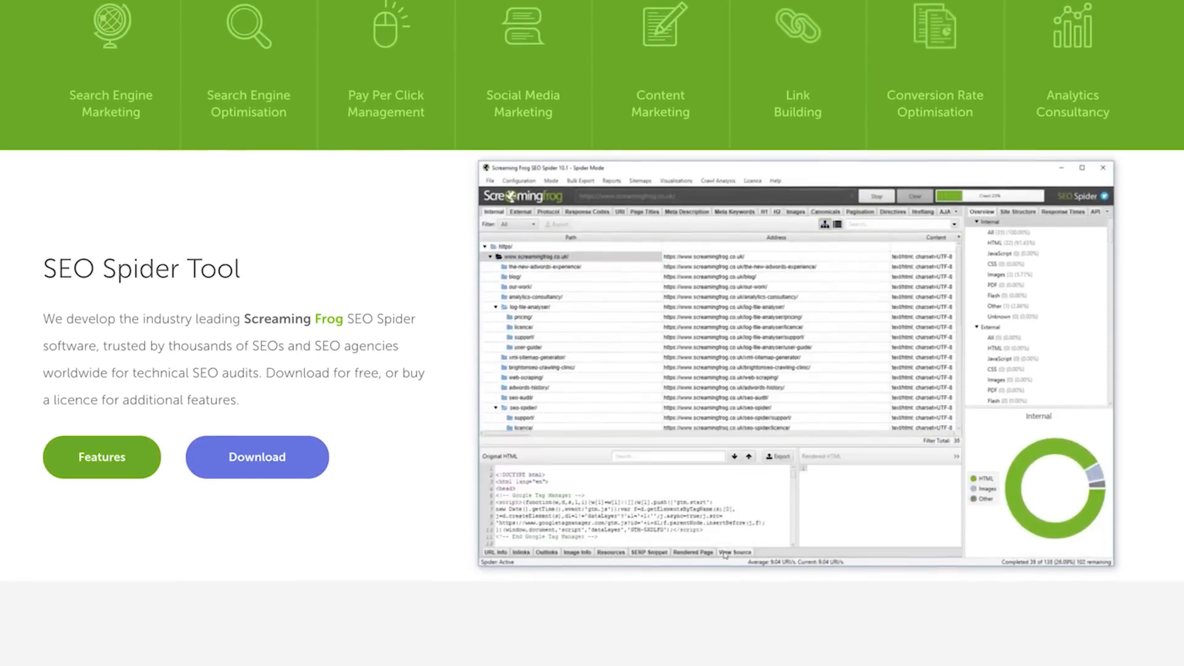
{"action": "scroll", "scroll_direction": "down", "scroll_amount": 3}
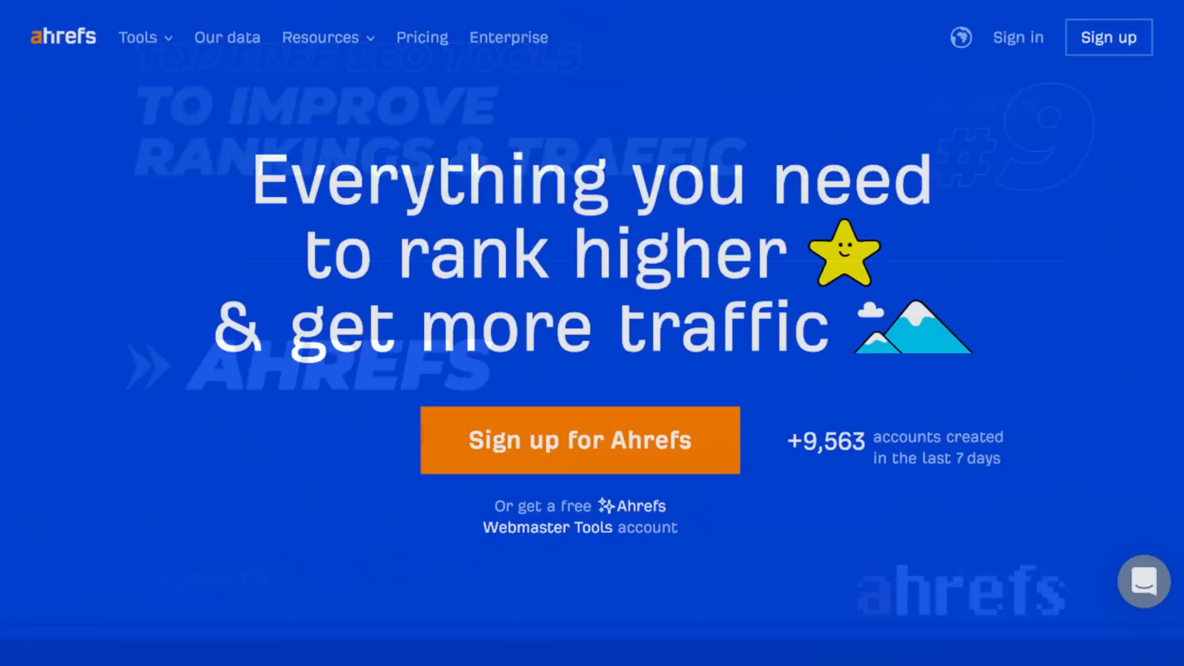
Scroll through ahrefs.com's backlink and organic search charts, then the Free SEO Tools page
{"action": "scroll", "scroll_direction": "down", "scroll_amount": 3}
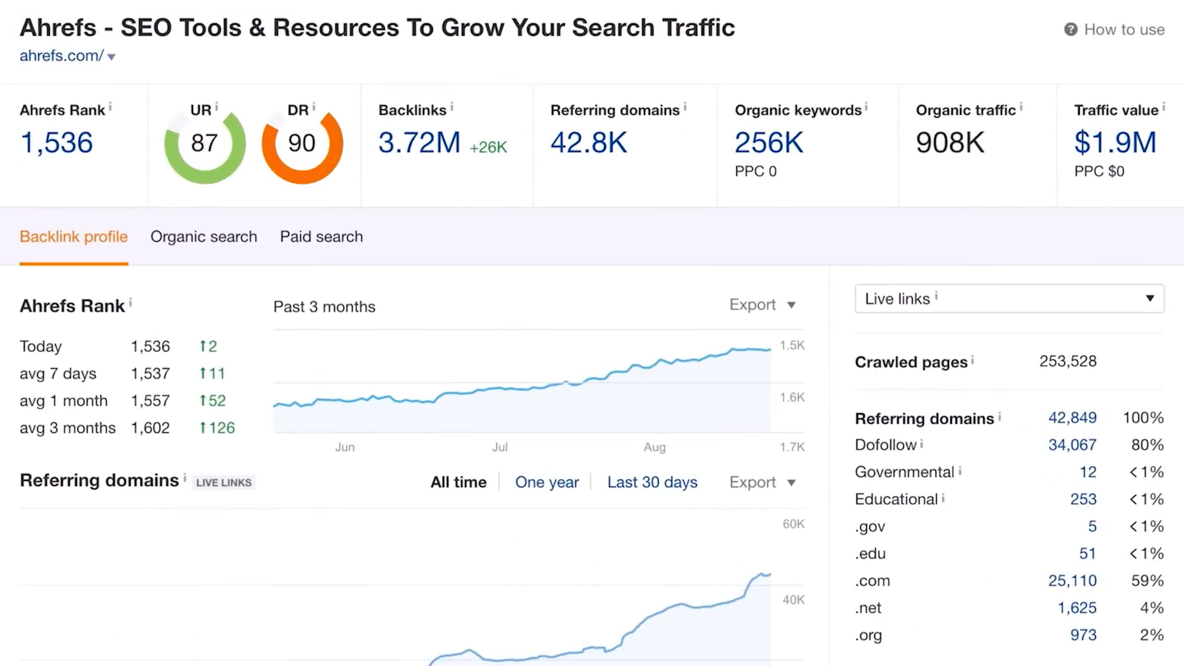
{"action": "scroll", "scroll_direction": "down", "scroll_amount": 3}
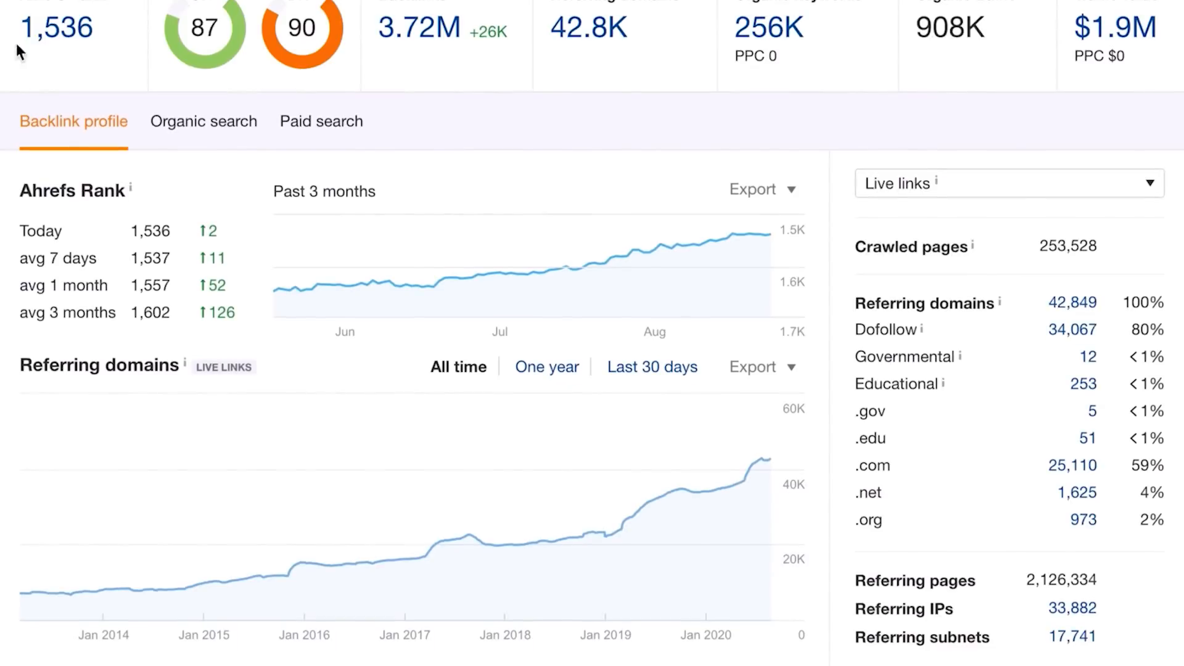
{"action": "mouse_move", "coordinate": [740, 547]}
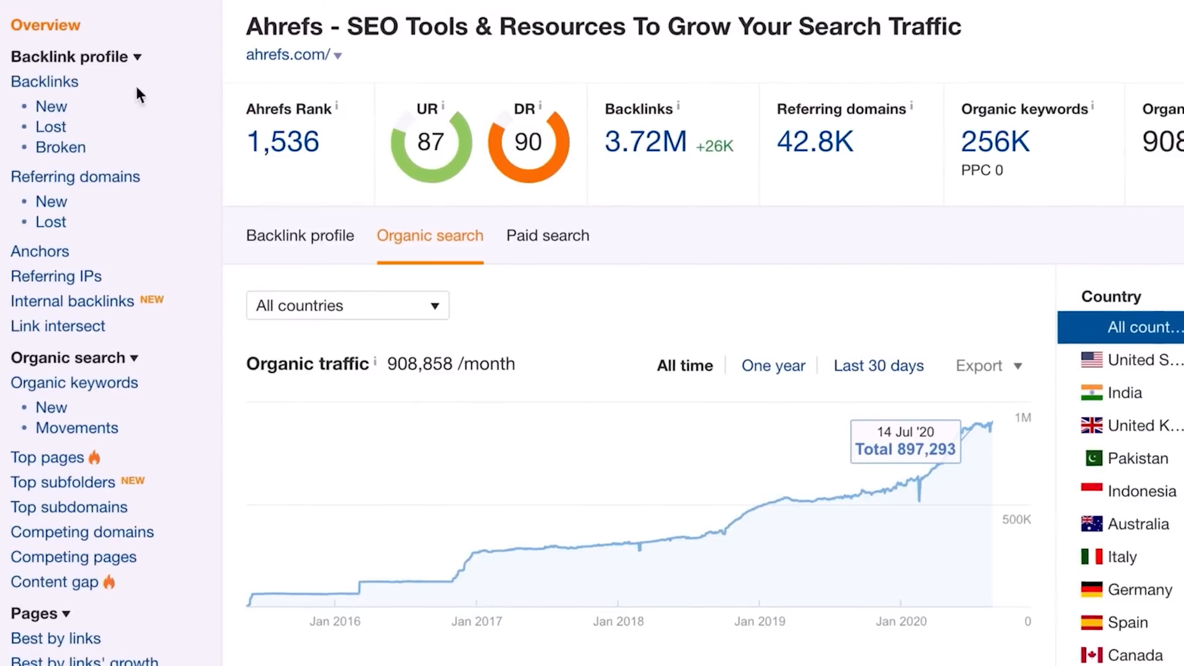
{"action": "scroll", "scroll_direction": "down", "scroll_amount": 3}
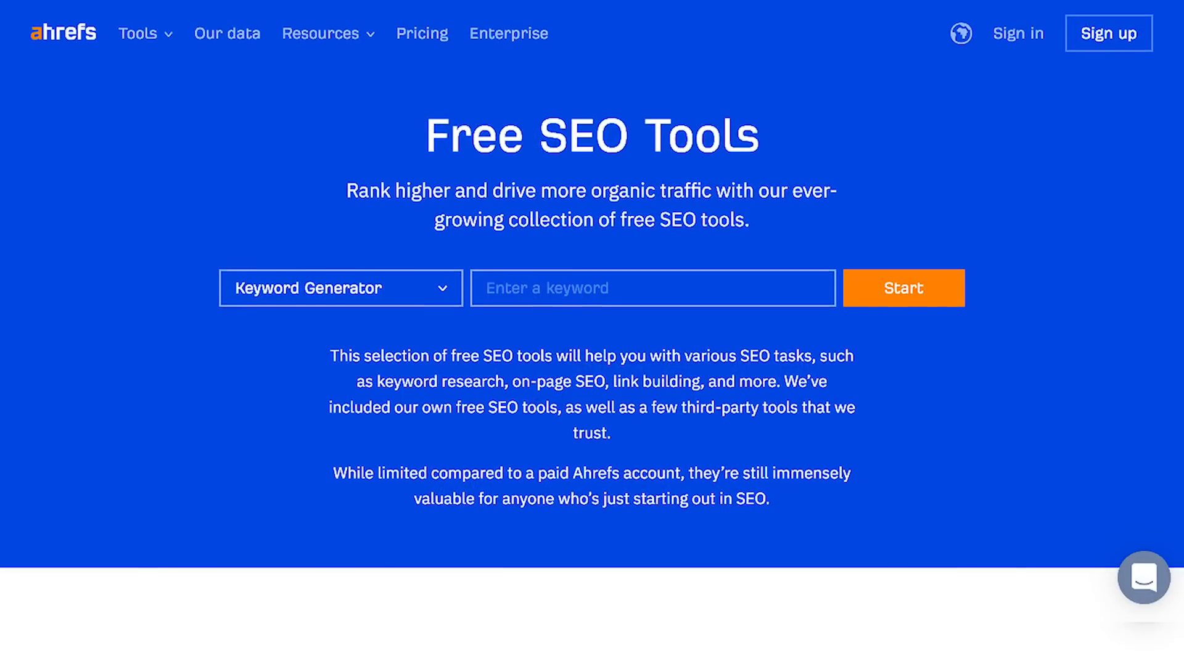
{"action": "scroll", "scroll_direction": "down", "scroll_amount": 3}
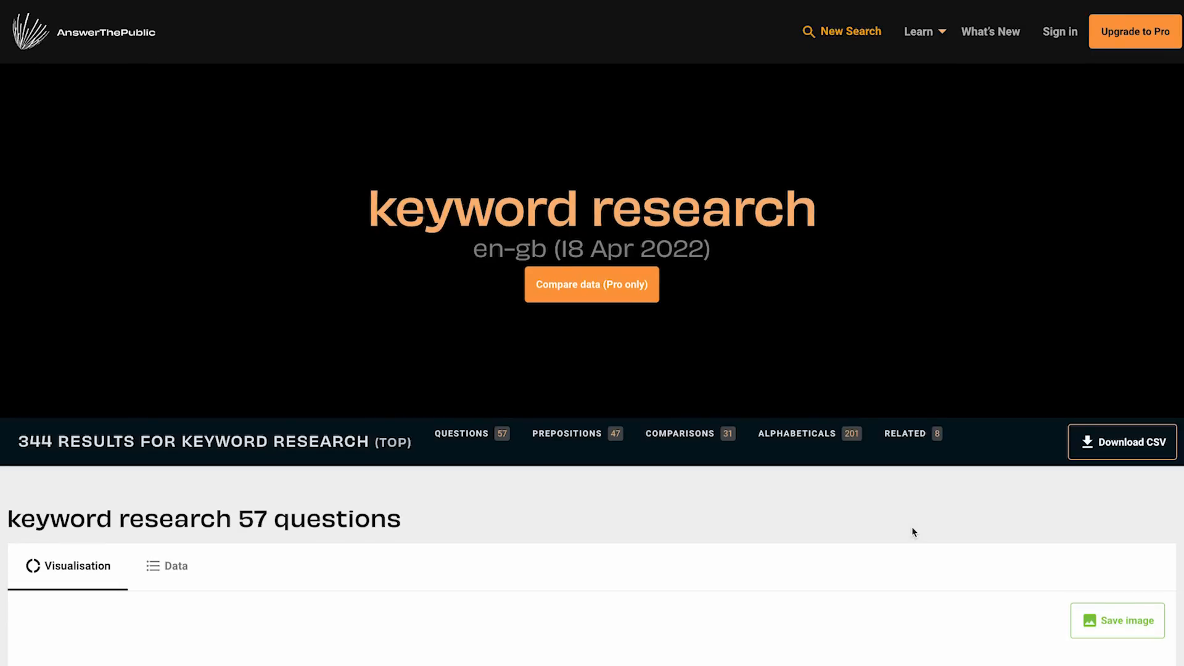
Scroll to the 'keyword research' question wheel, then move on to Ubersuggest
{"action": "scroll", "scroll_direction": "down", "scroll_amount": 3}
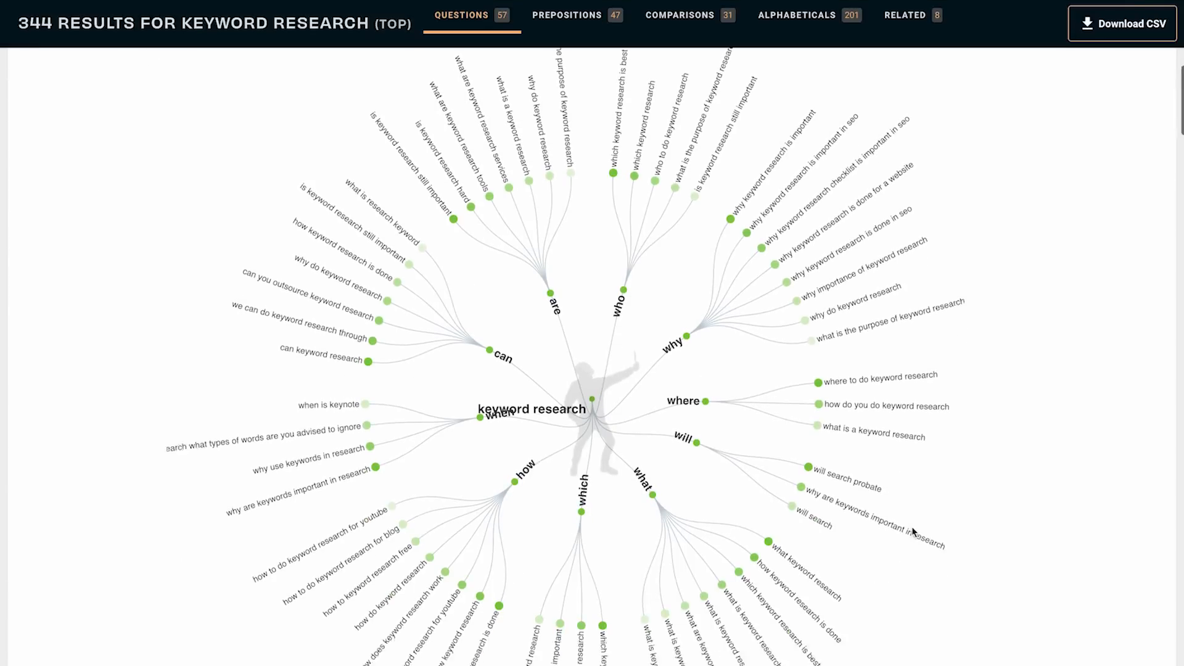
{"action": "left_click", "coordinate": [567, 14]}
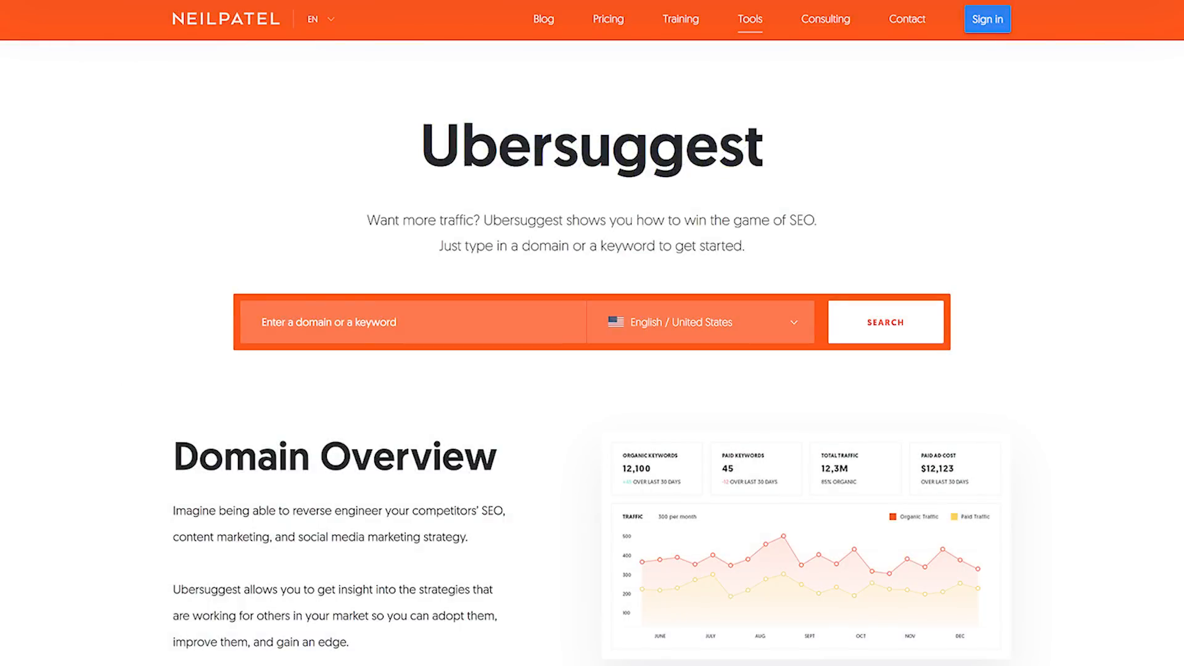
Scroll the 'search engine optimization' overview down to the Keyword Ideas table
{"action": "scroll", "scroll_direction": "down", "scroll_amount": 3}
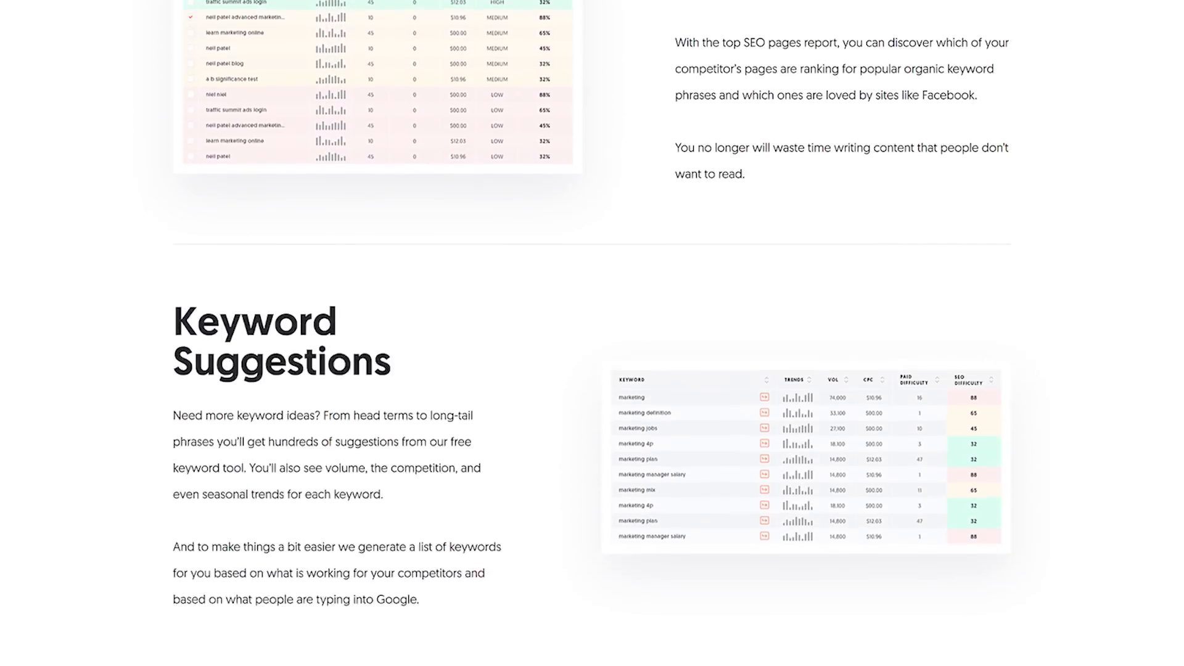
{"action": "scroll", "scroll_direction": "down", "scroll_amount": 3}
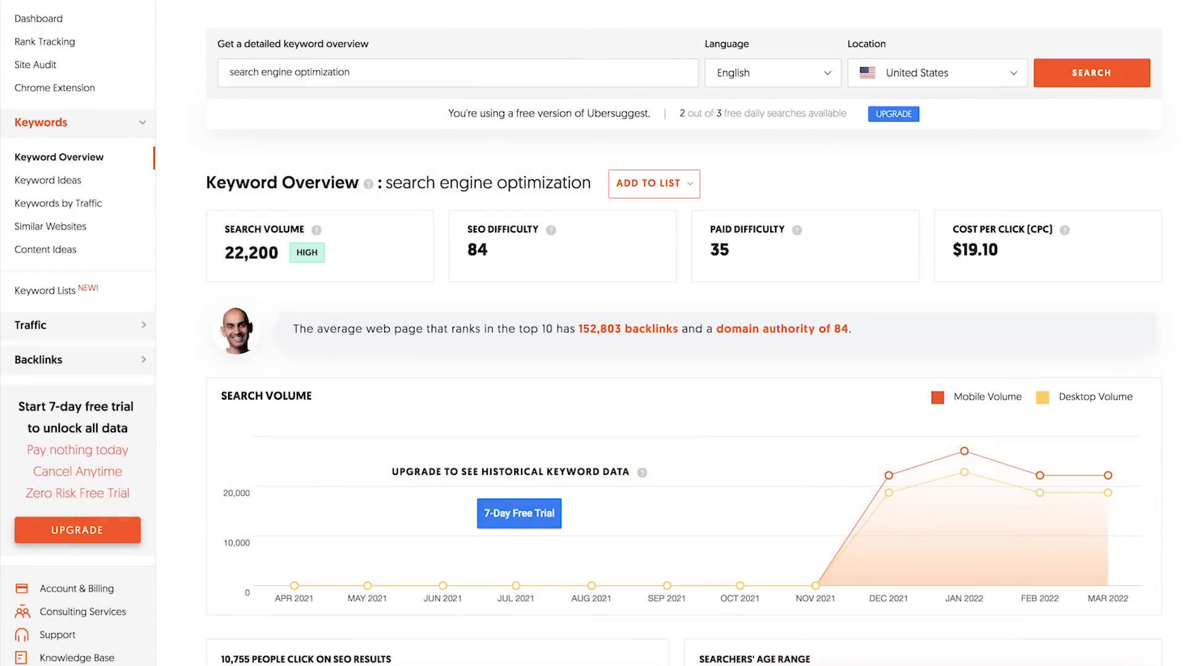
{"action": "scroll", "scroll_direction": "down", "scroll_amount": 3}
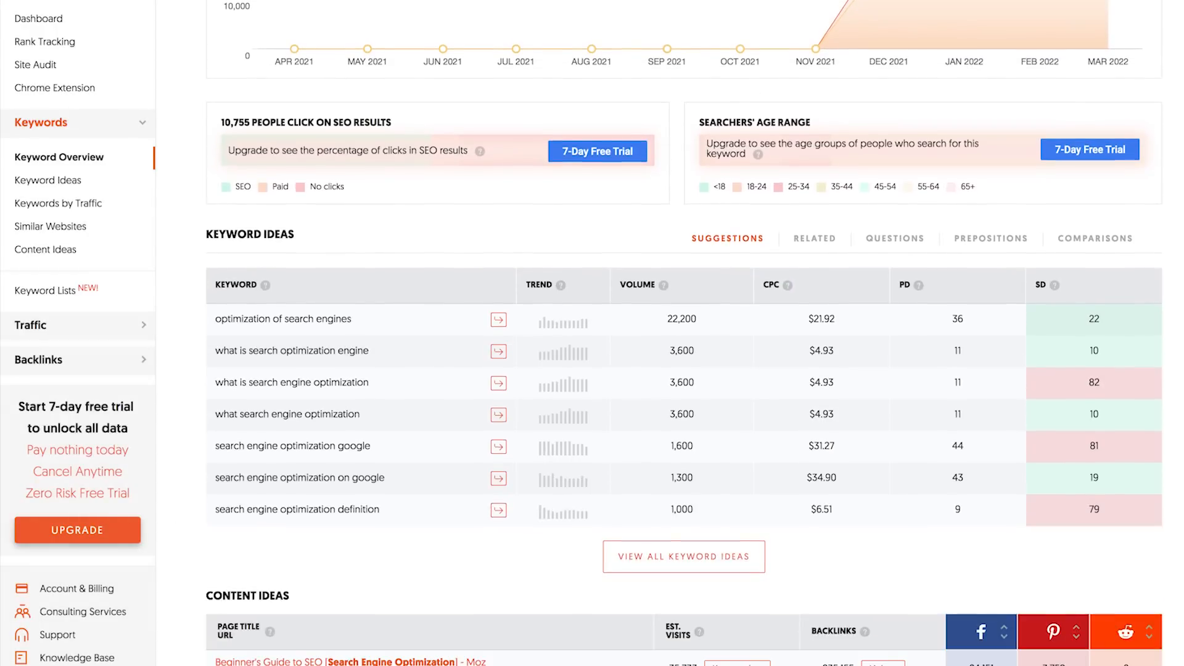
{"action": "scroll", "scroll_direction": "down", "scroll_amount": 3}
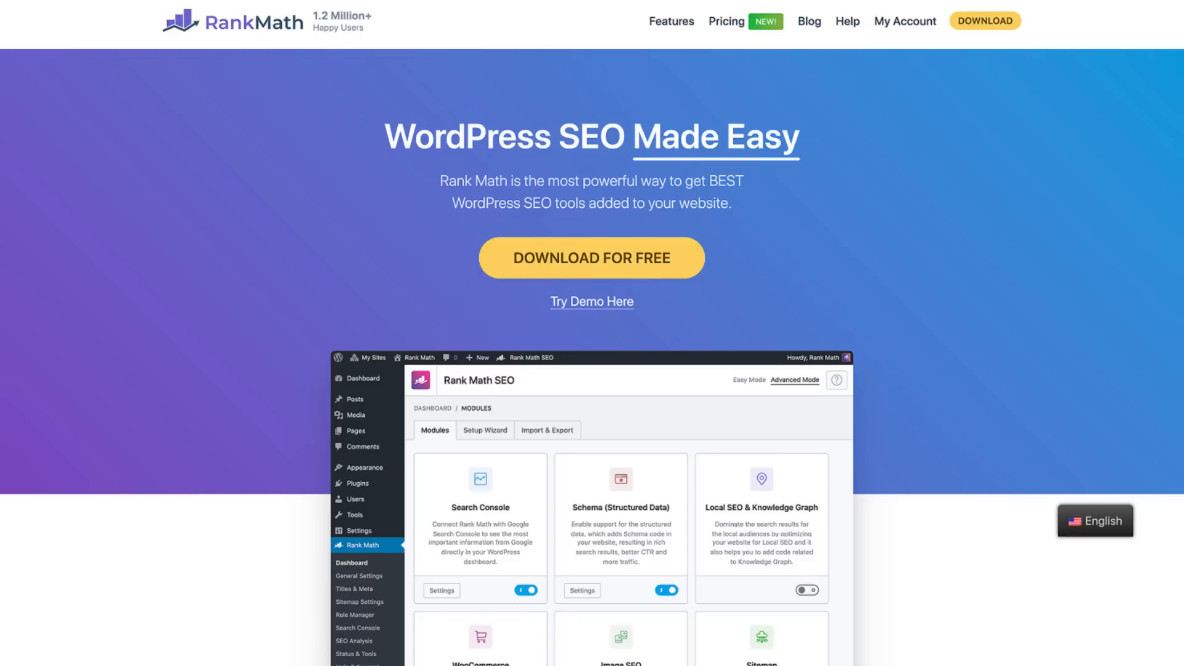
Scroll the Rank Math homepage and view the dog house post's 4/100 SEO panel
{"action": "scroll", "scroll_direction": "down", "scroll_amount": 3}
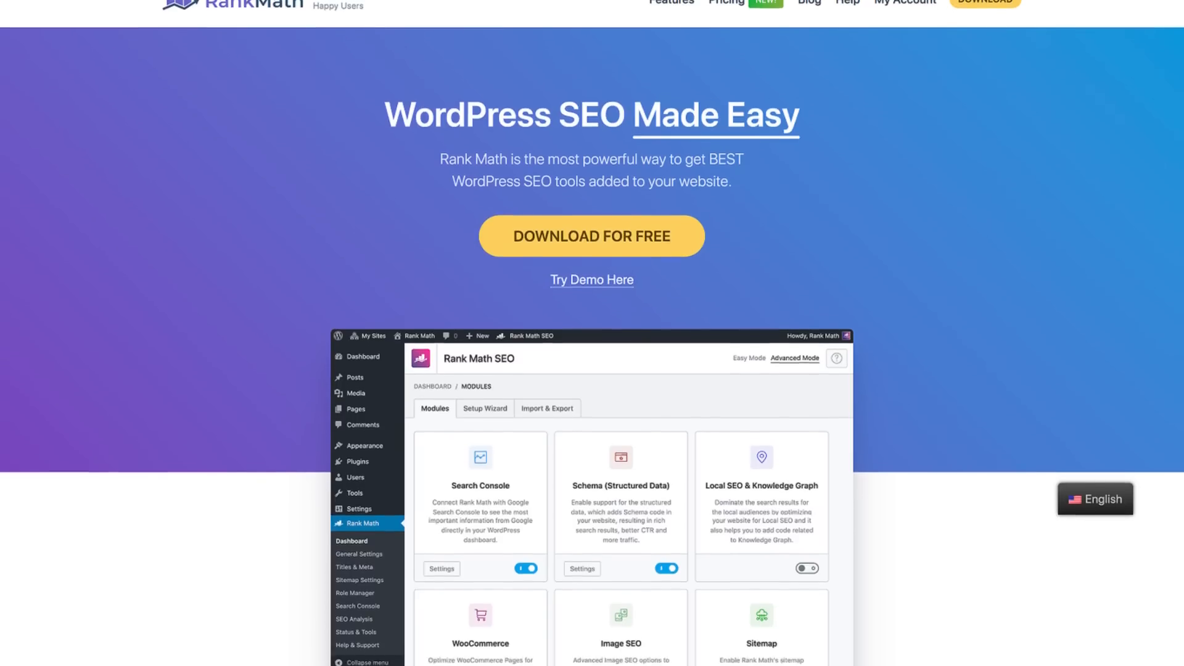
{"action": "scroll", "scroll_direction": "down", "scroll_amount": 3}
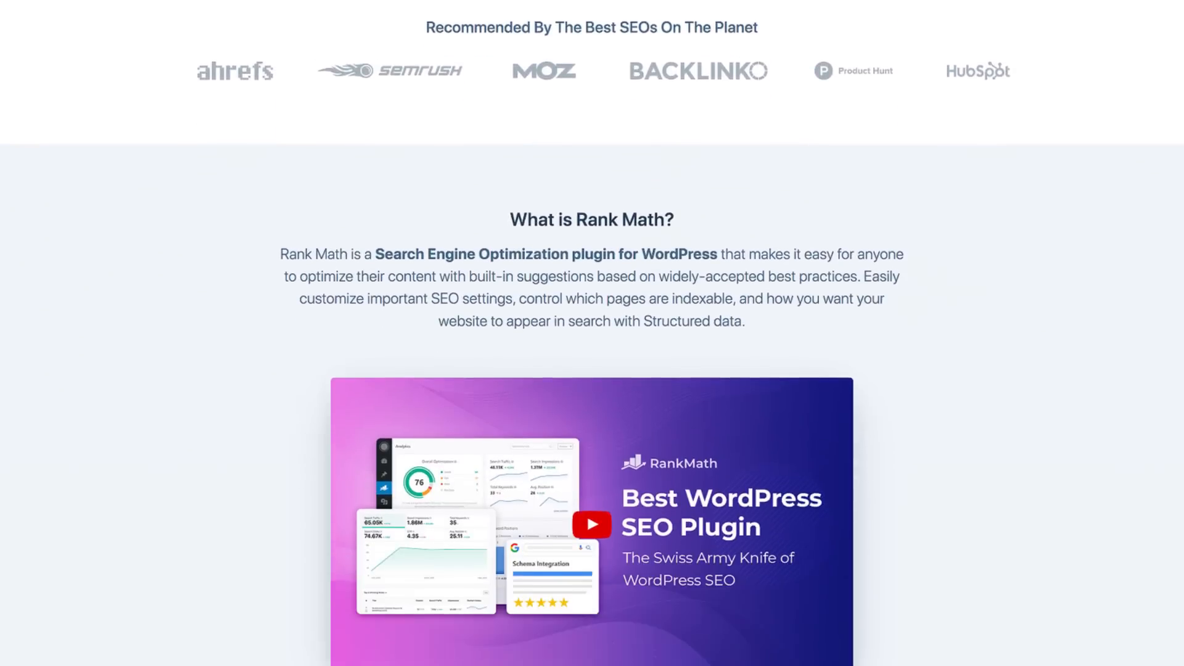
{"action": "scroll", "scroll_direction": "down", "scroll_amount": 3}
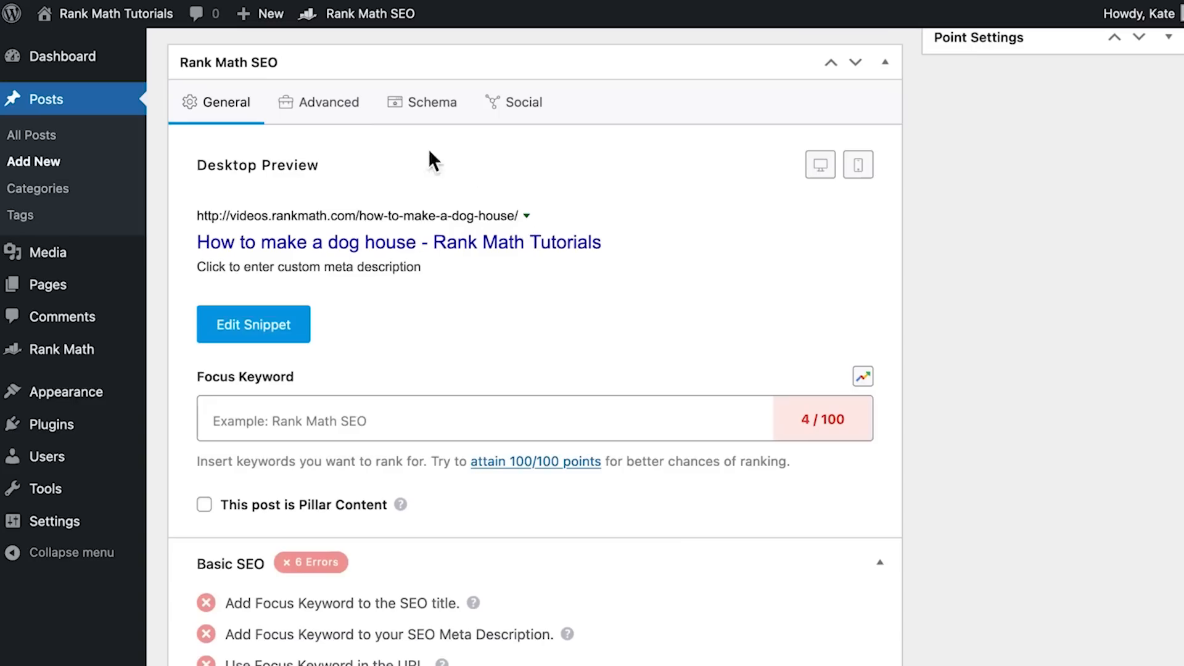
{"action": "left_click", "coordinate": [256, 489]}
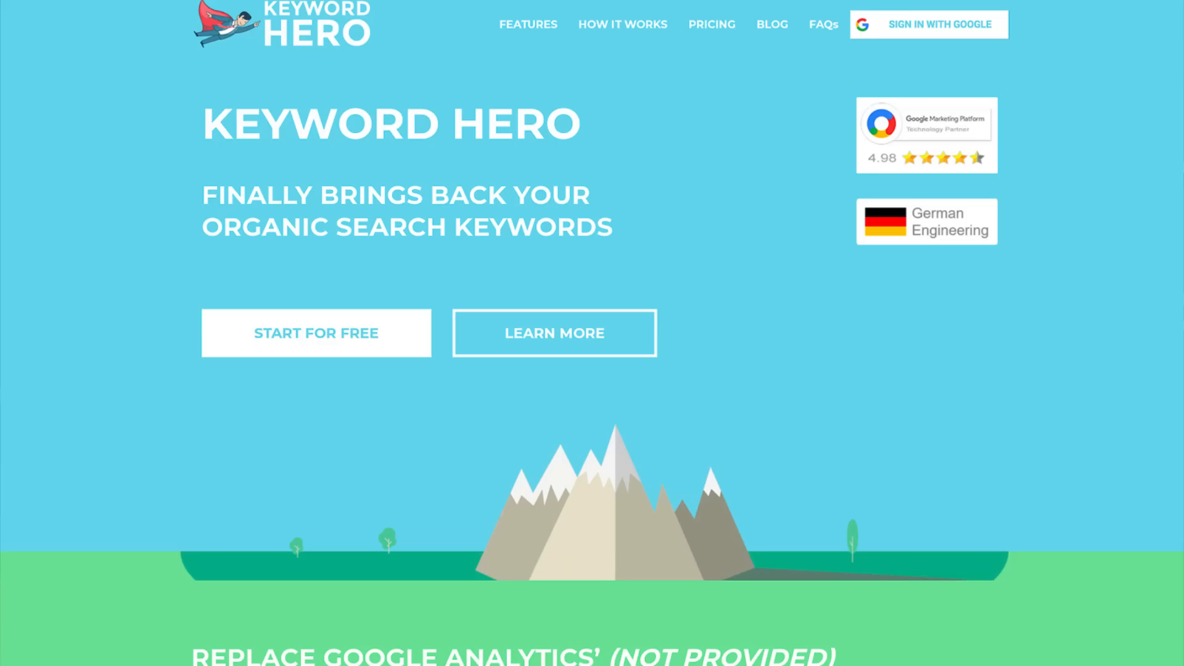
{"action": "scroll", "scroll_direction": "down", "scroll_amount": 3}
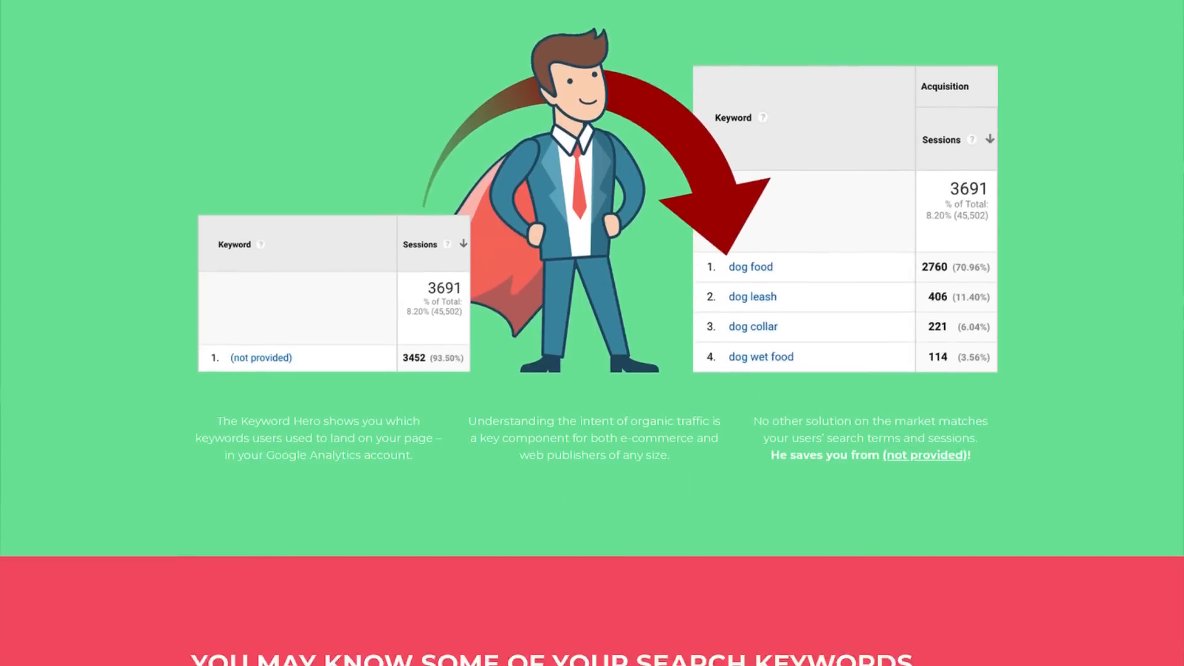